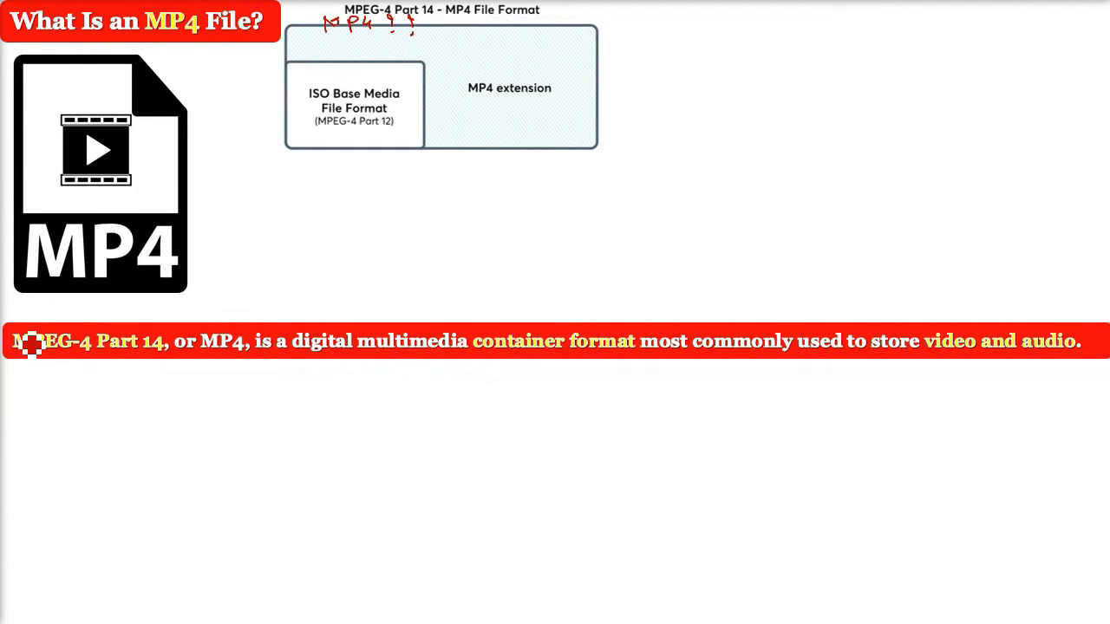
{"action": "mouse_move", "coordinate": [360, 321]}
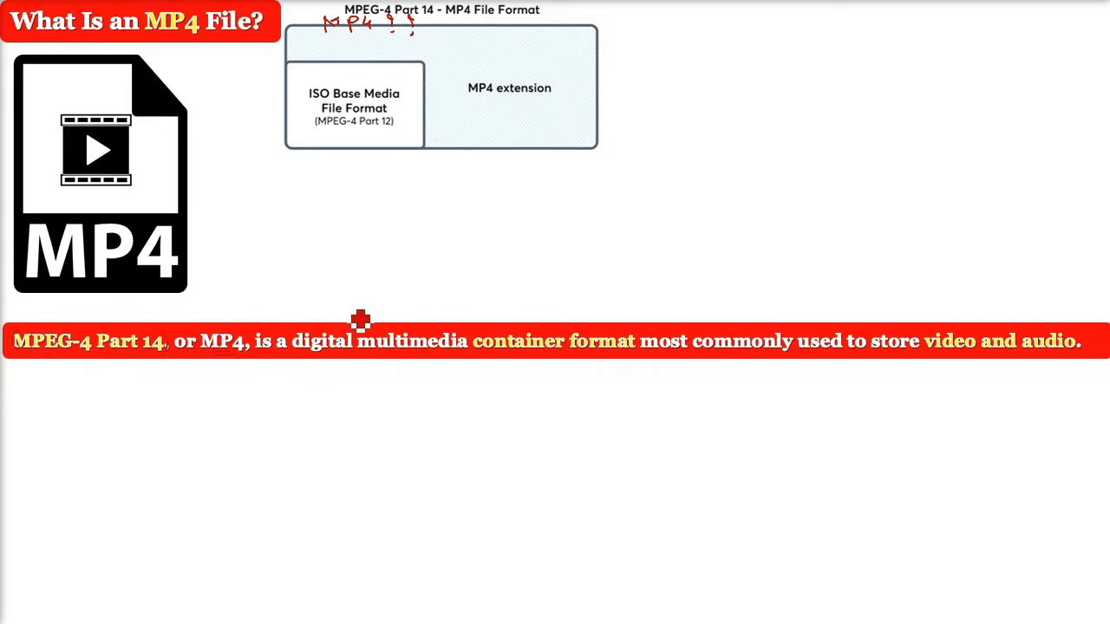
{"action": "mouse_move", "coordinate": [520, 326]}
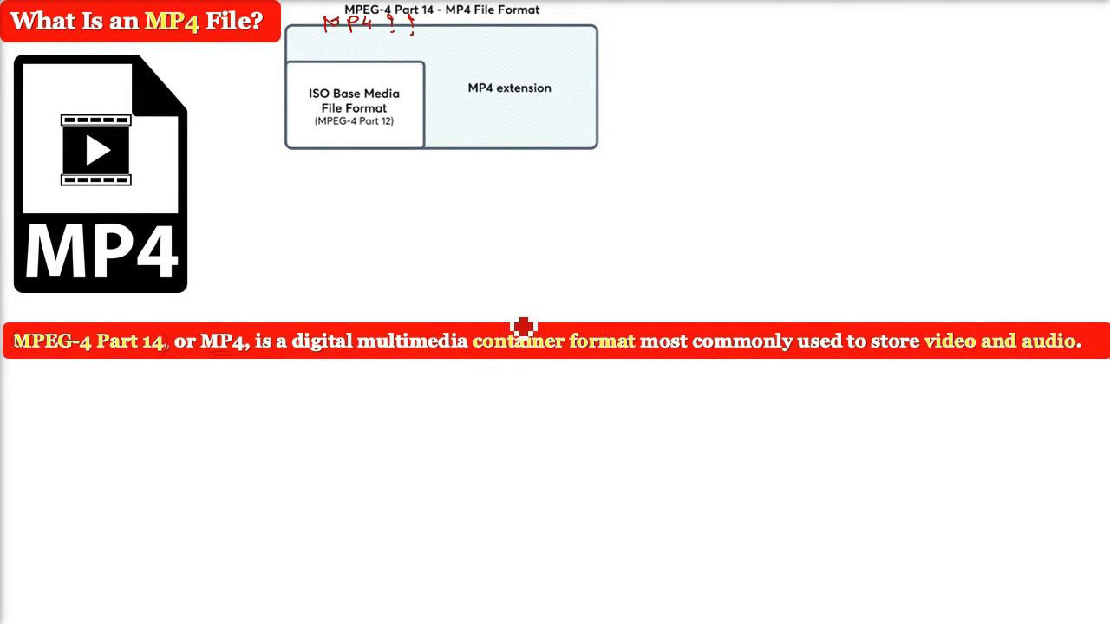
Handwrite 'Container' with the pen just above the container format phrase in the red bullet line.
{"action": "left_click_drag", "start_coordinate": [484, 315], "coordinate": [551, 316]}
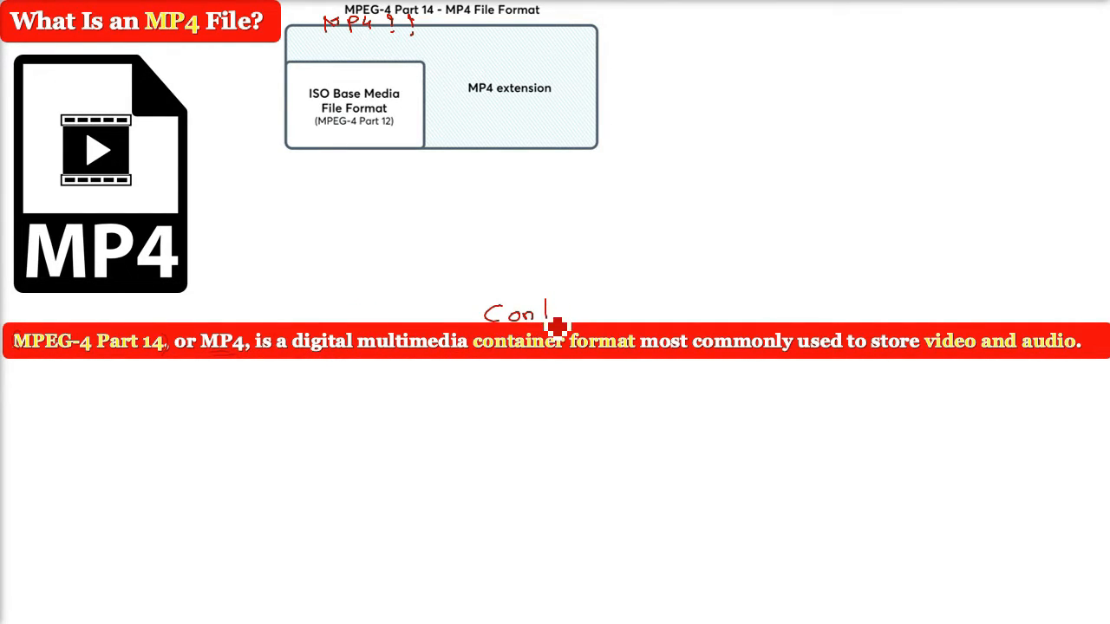
{"action": "mouse_move", "coordinate": [643, 305]}
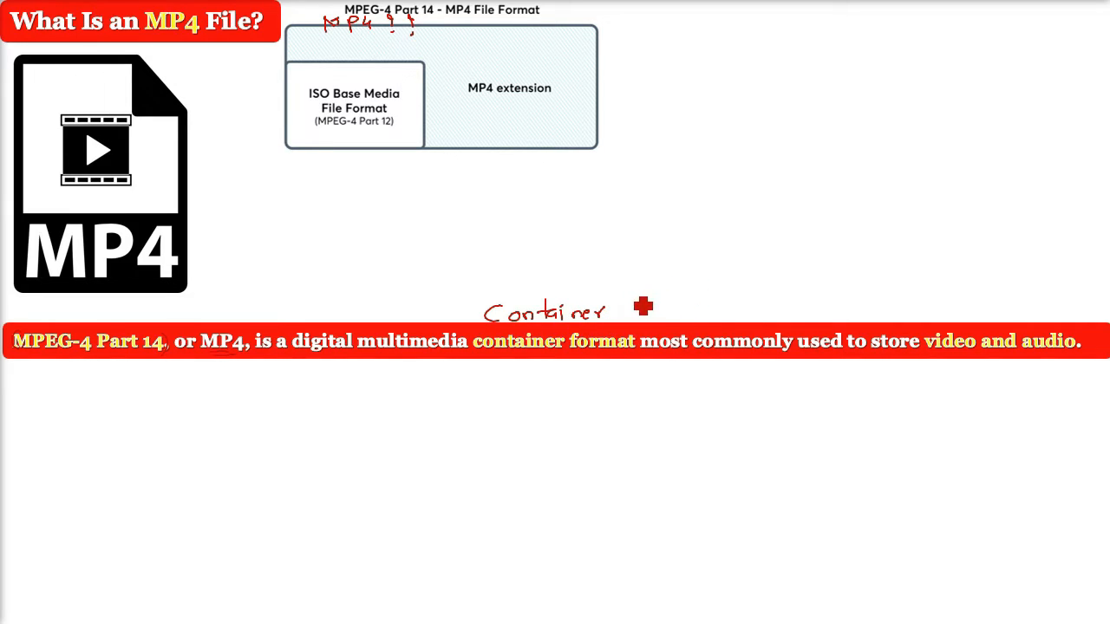
{"action": "mouse_move", "coordinate": [951, 362]}
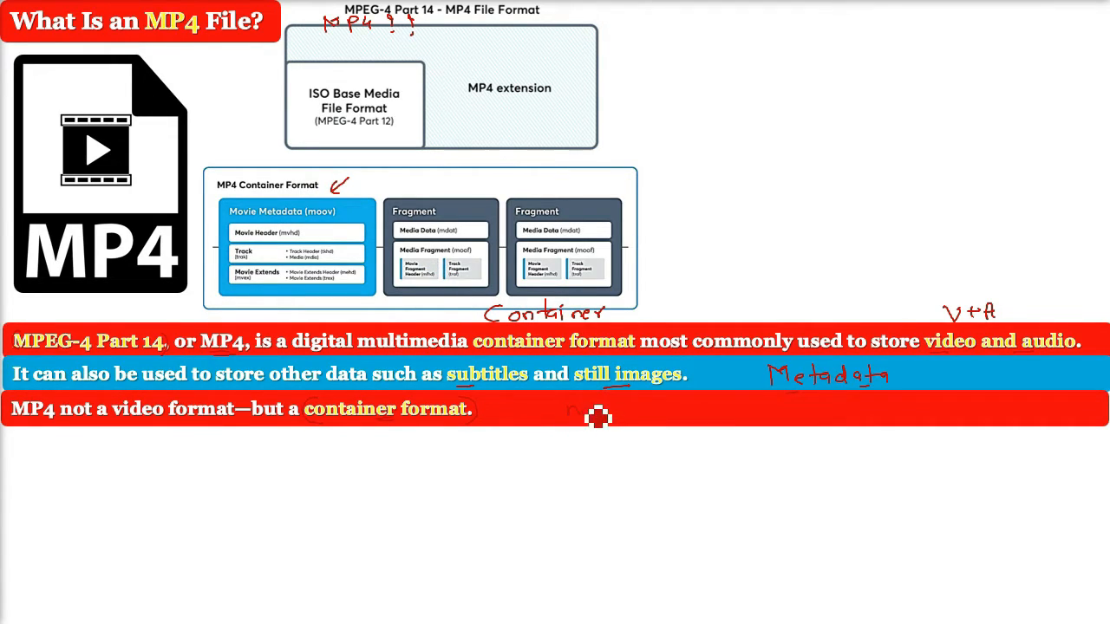
{"action": "mouse_move", "coordinate": [668, 413]}
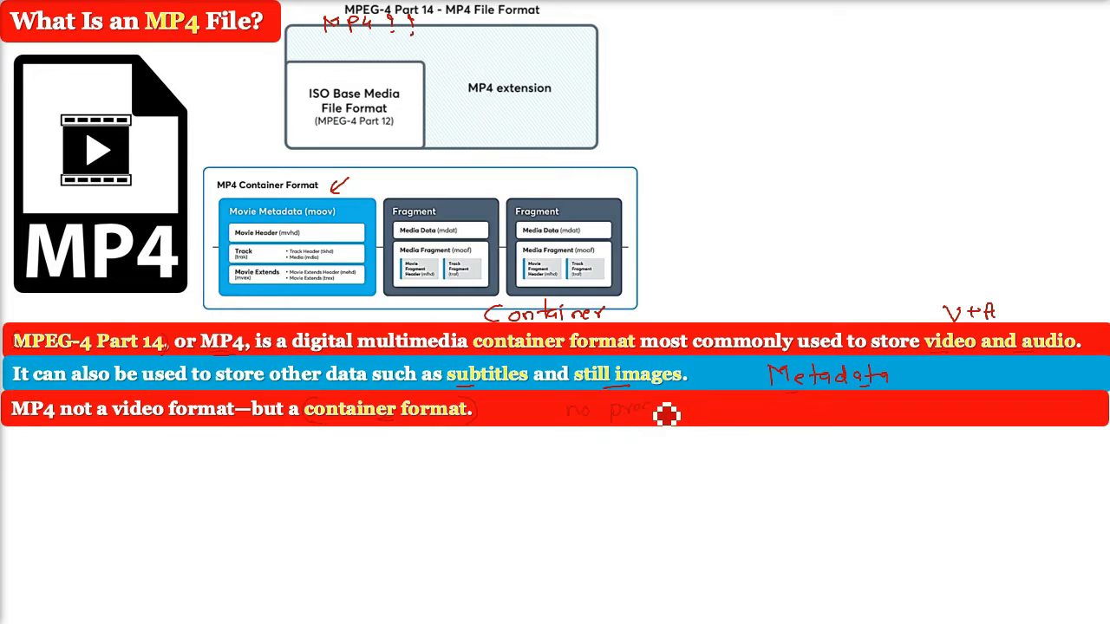
{"action": "mouse_move", "coordinate": [706, 413]}
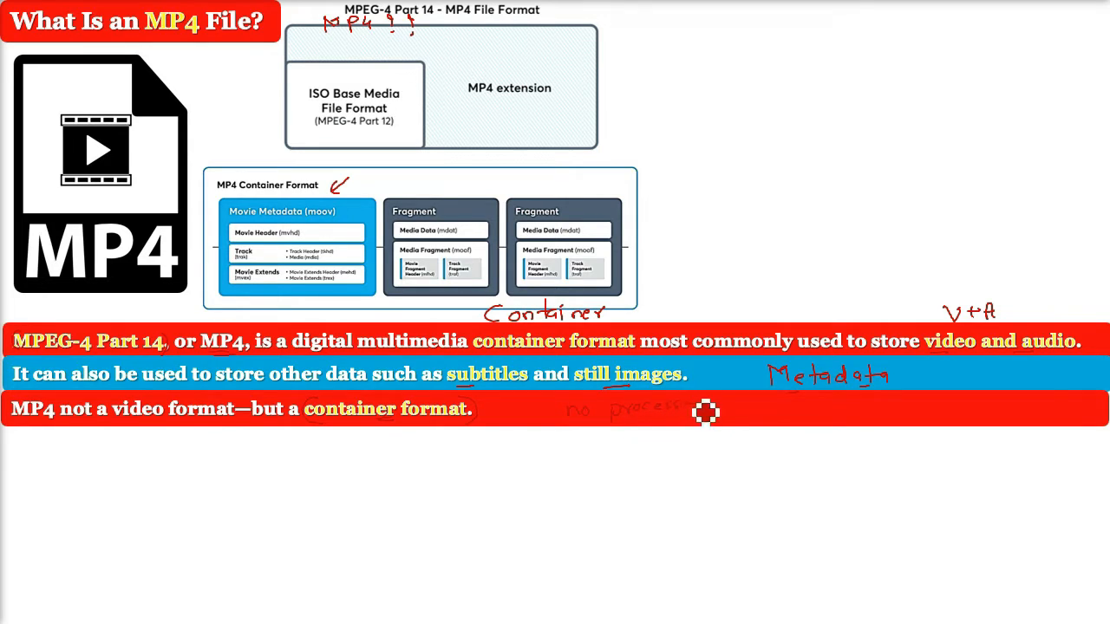